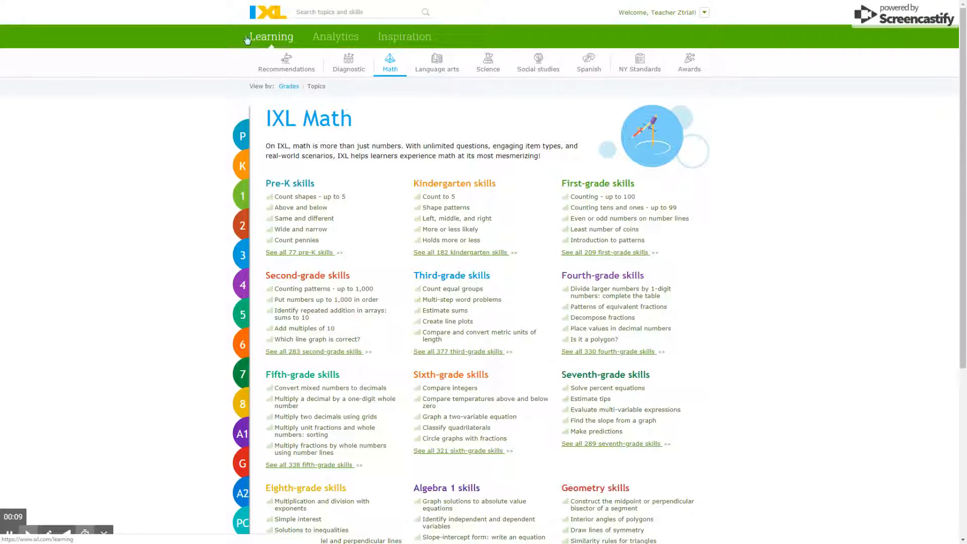
pyautogui.moveTo(275, 46)
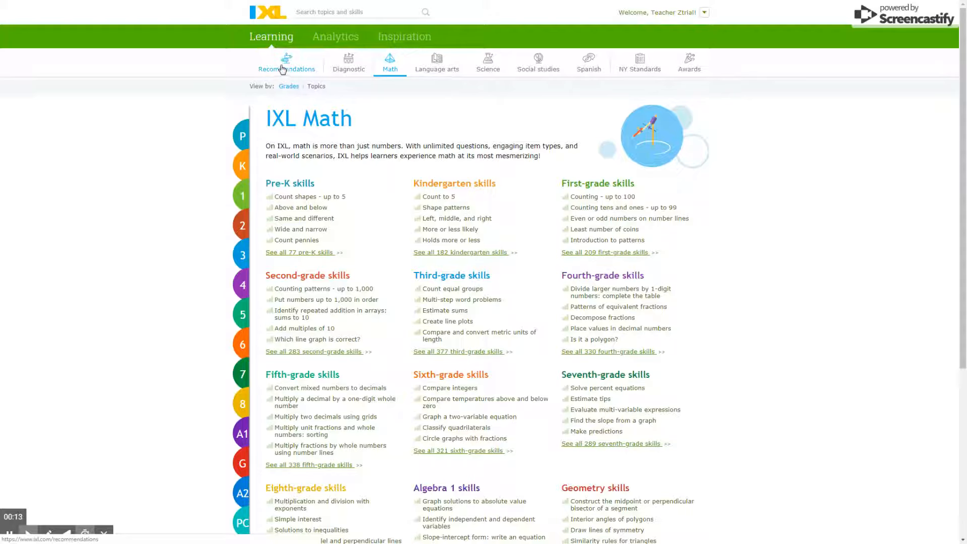
# Step: Go to the Recommendations section showing grade levels Pre-K through Twelfth grade
pyautogui.click(286, 58)
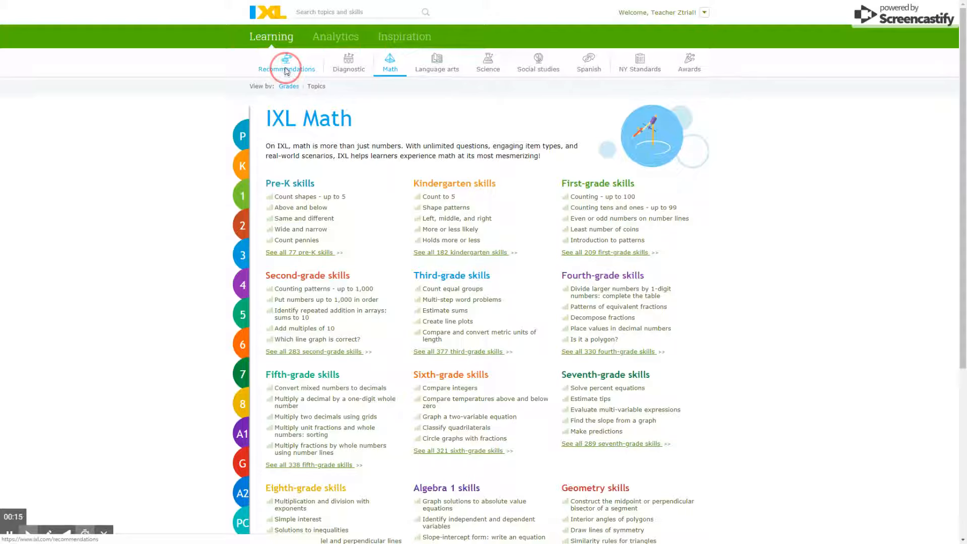
pyautogui.click(286, 60)
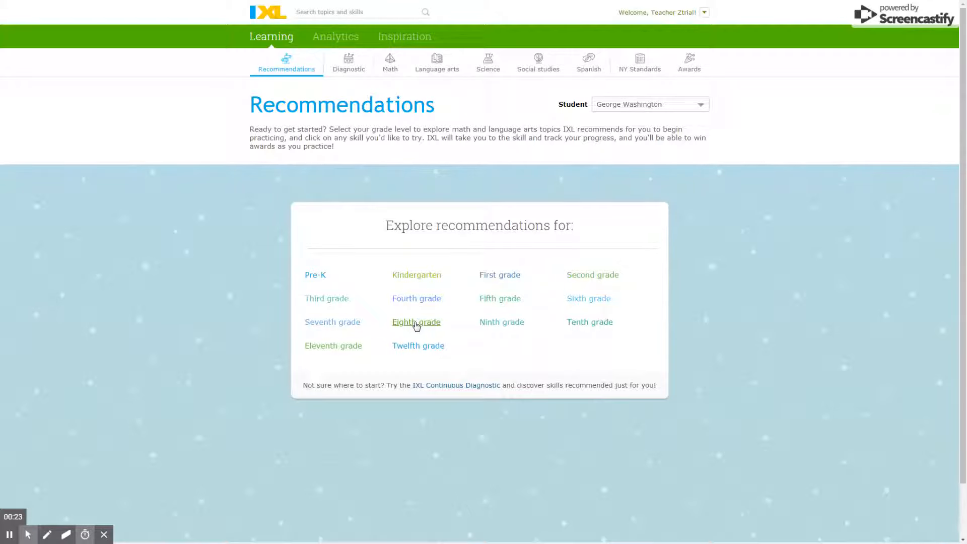
# Step: Show the eighth-grade recommended math and language arts skill cards
pyautogui.click(416, 322)
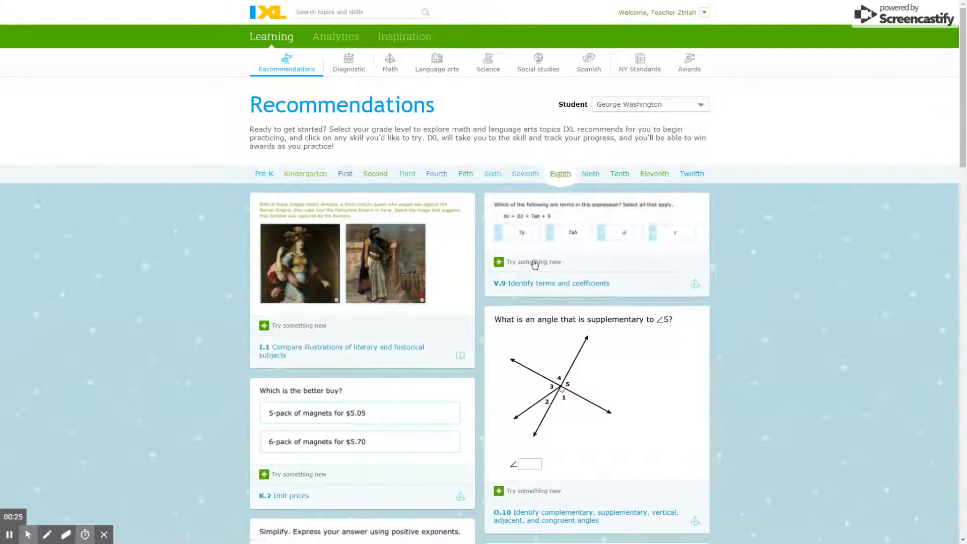
pyautogui.scroll(-3)
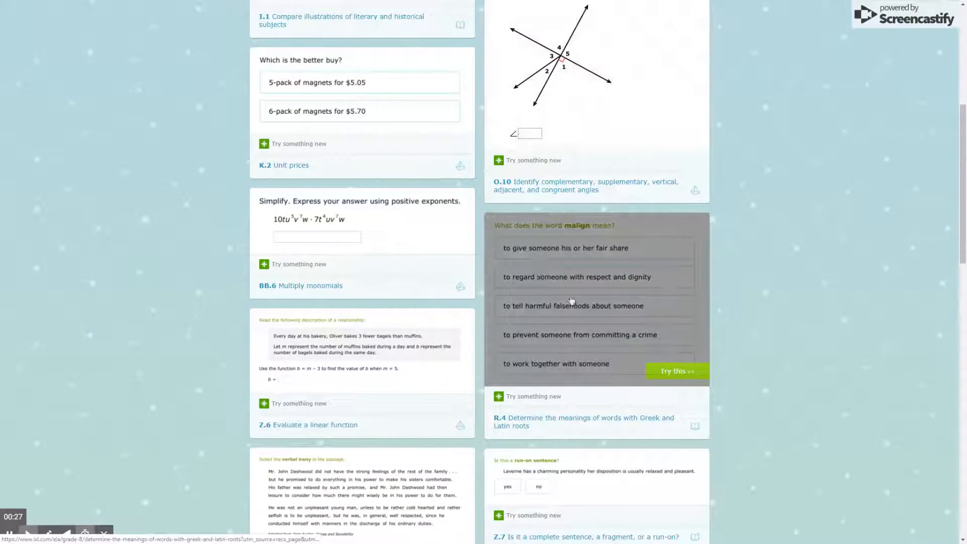
pyautogui.scroll(3)
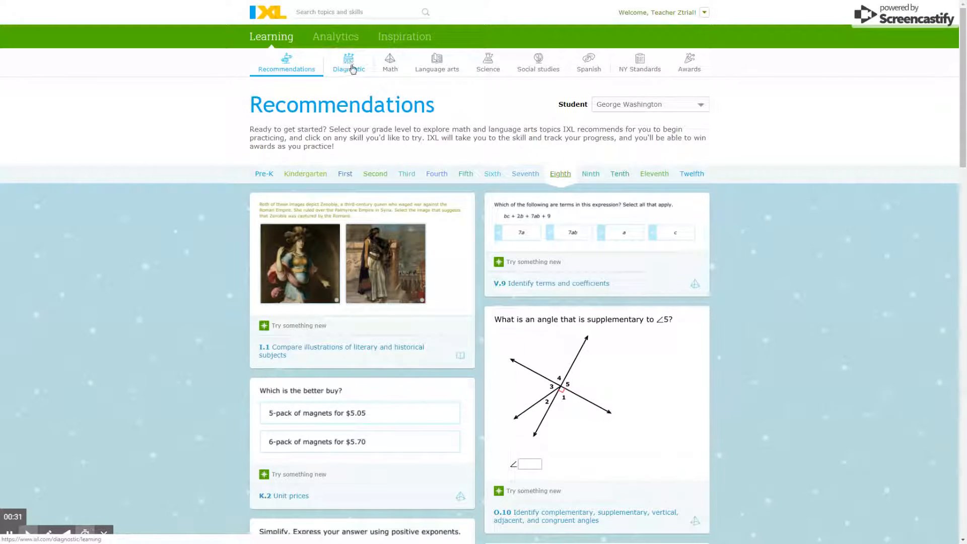
# Step: Go to the Diagnostic arena page explaining the Continuous Diagnostic in three steps
pyautogui.click(349, 62)
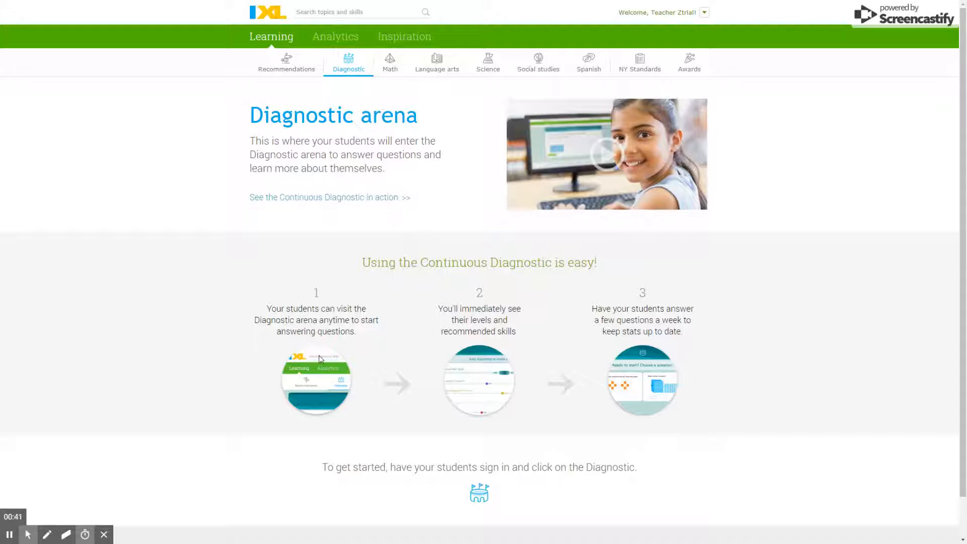
pyautogui.moveTo(341, 309)
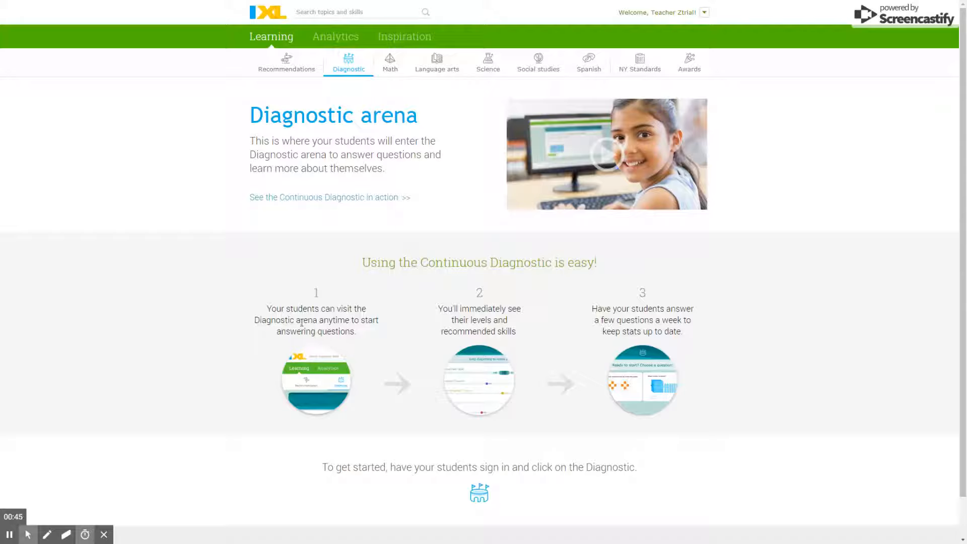
pyautogui.moveTo(483, 306)
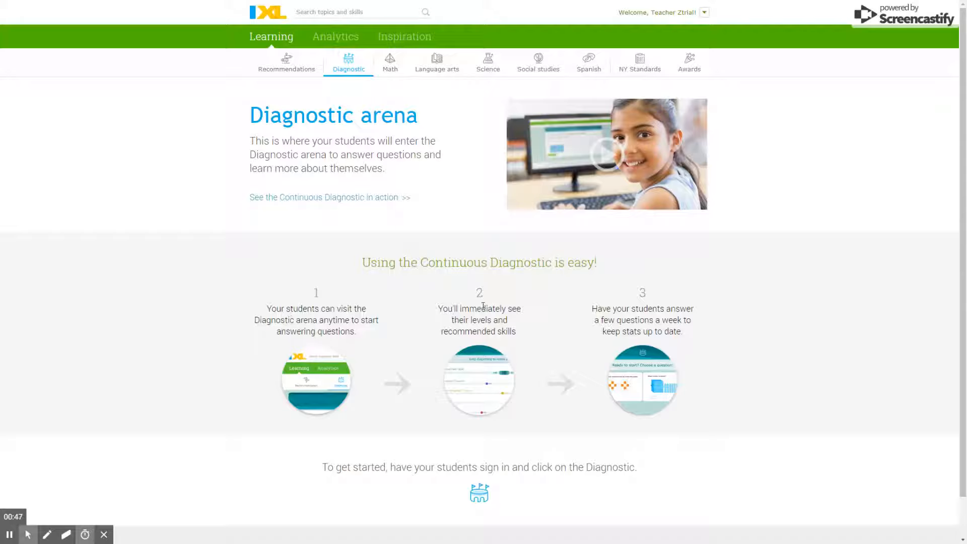
pyautogui.moveTo(469, 377)
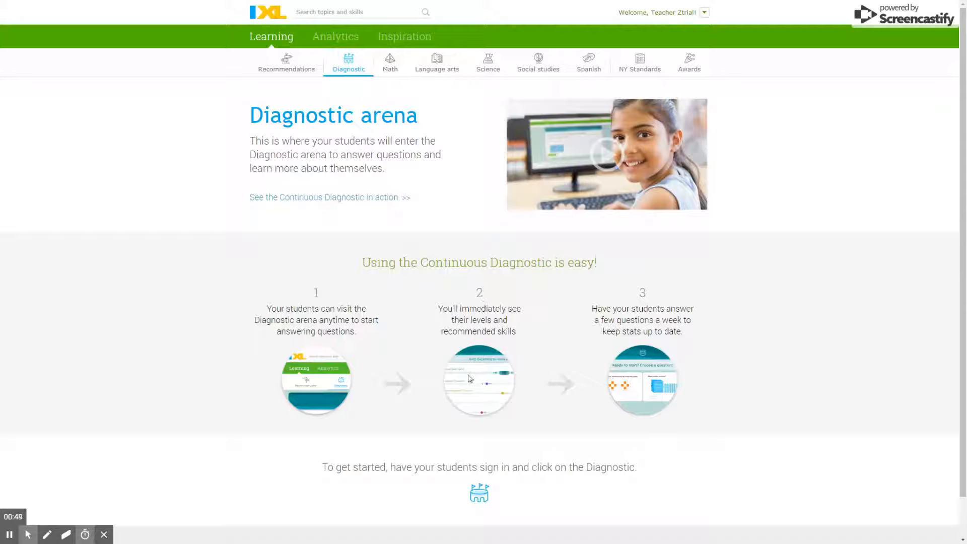
pyautogui.moveTo(501, 376)
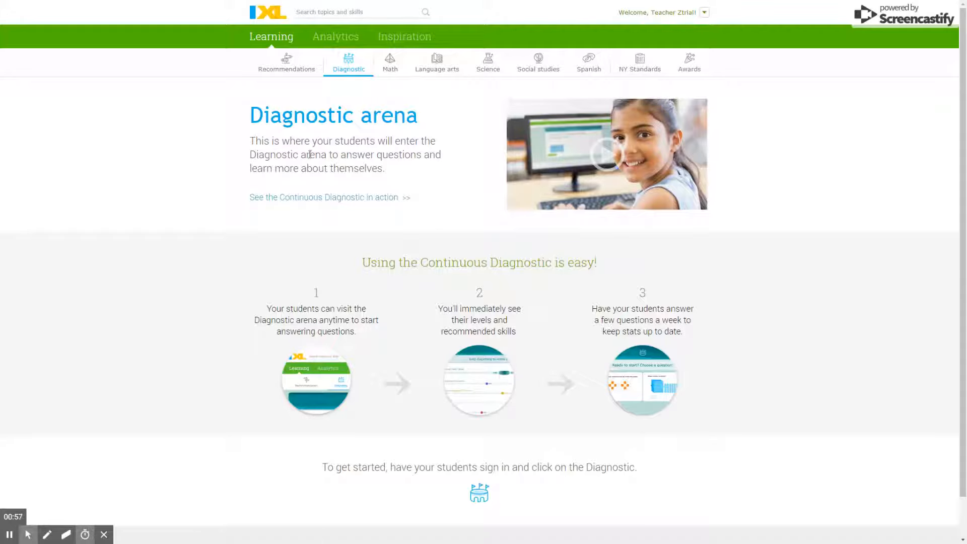
pyautogui.moveTo(646, 345)
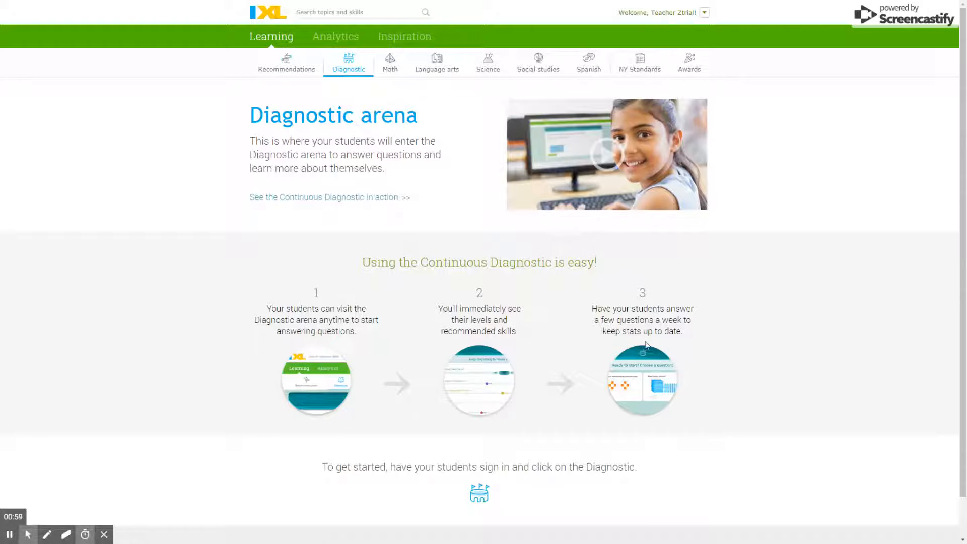
pyautogui.moveTo(645, 321)
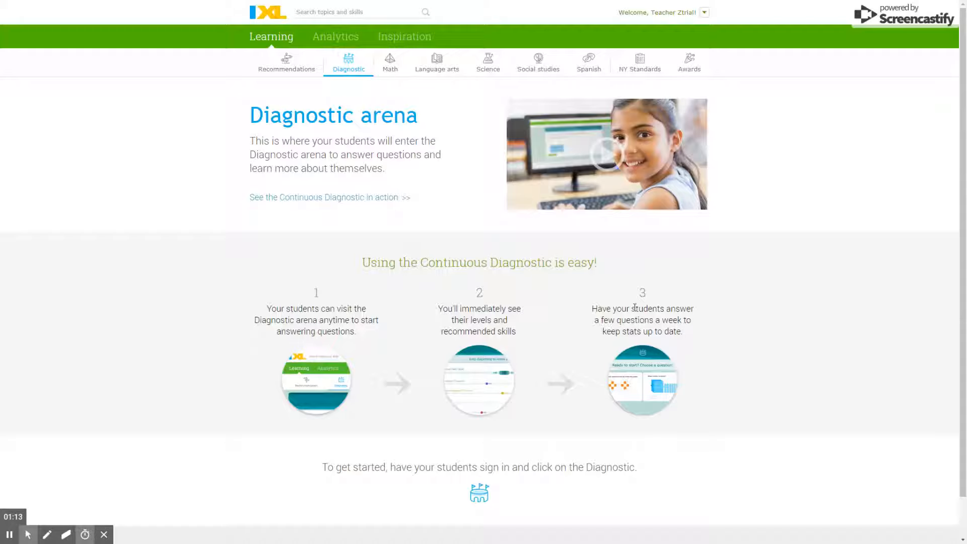
pyautogui.moveTo(449, 83)
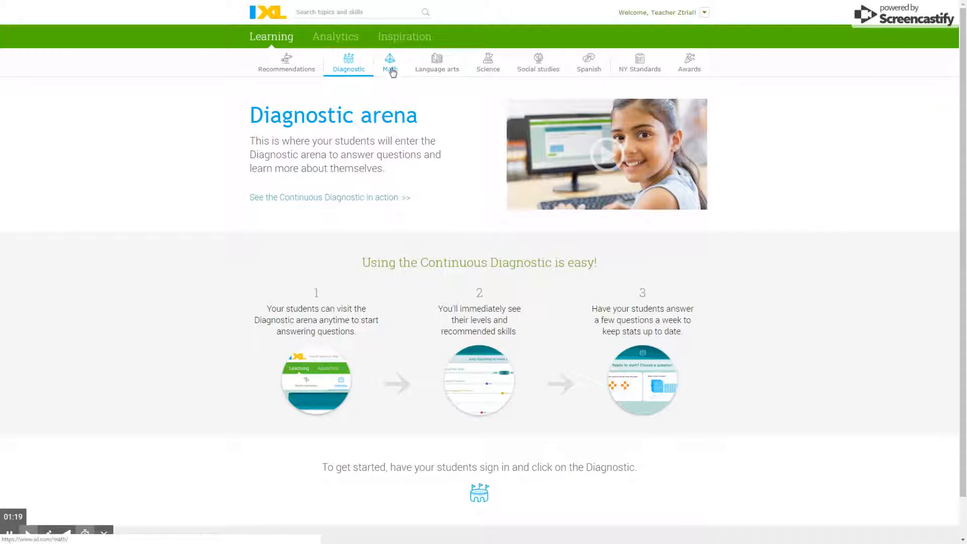
# Step: Browse the full Eighth grade Math skill list
pyautogui.click(388, 62)
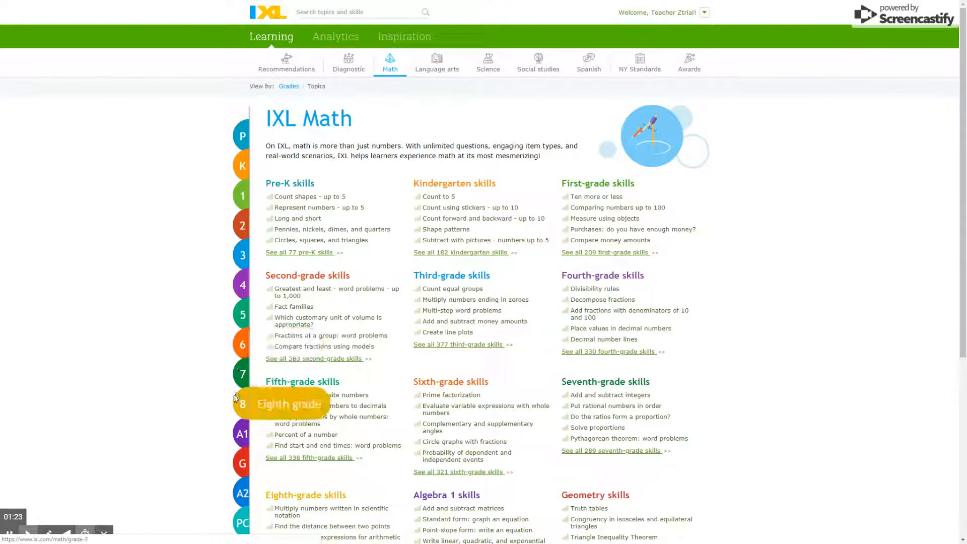
pyautogui.click(242, 403)
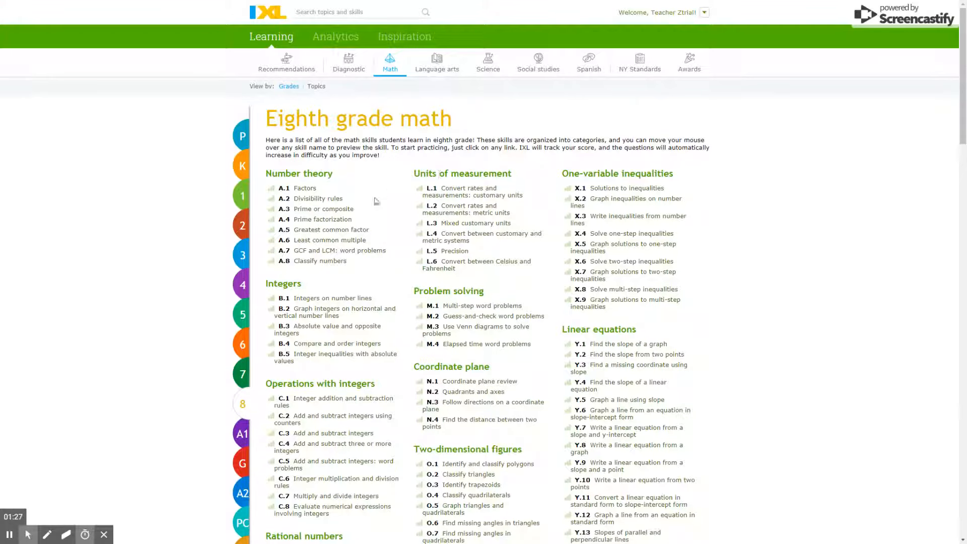
pyautogui.scroll(-3)
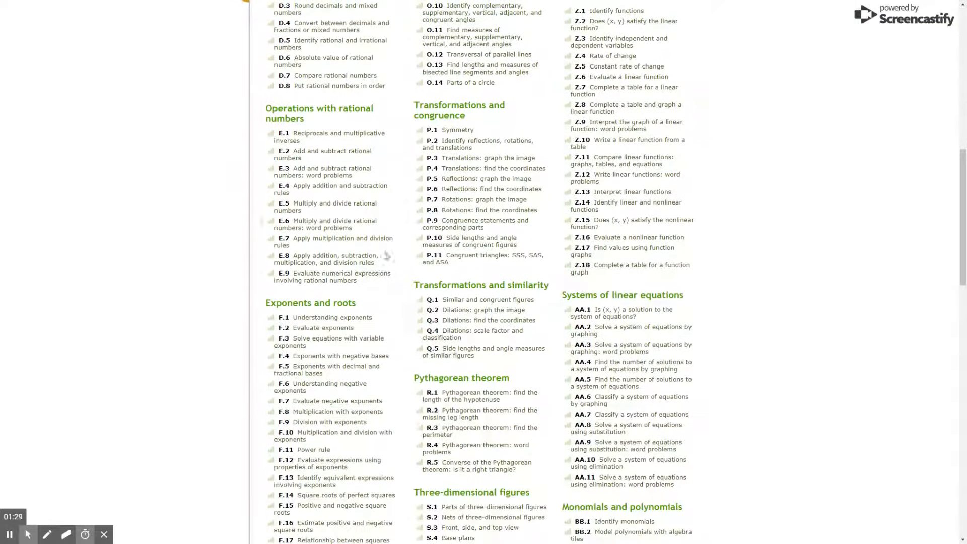
pyautogui.scroll(-3)
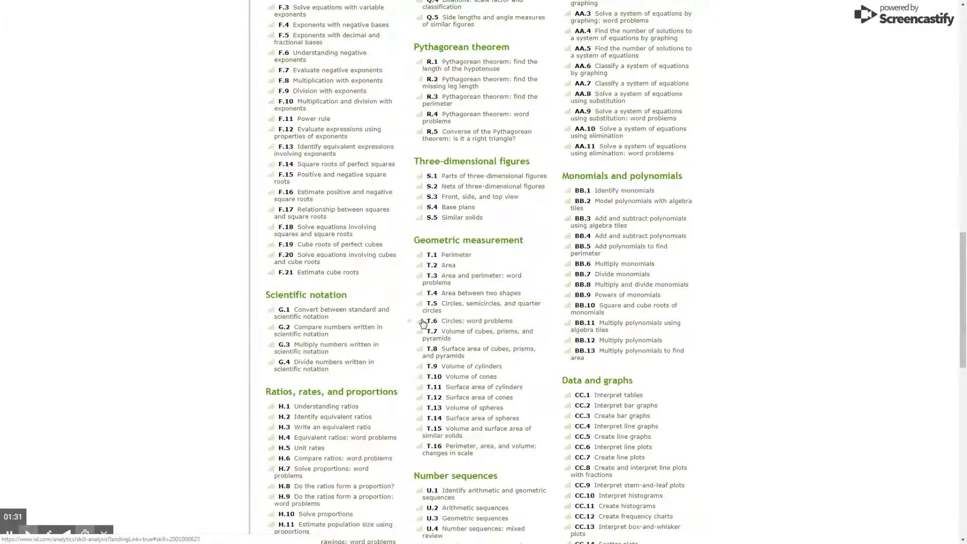
pyautogui.scroll(-3)
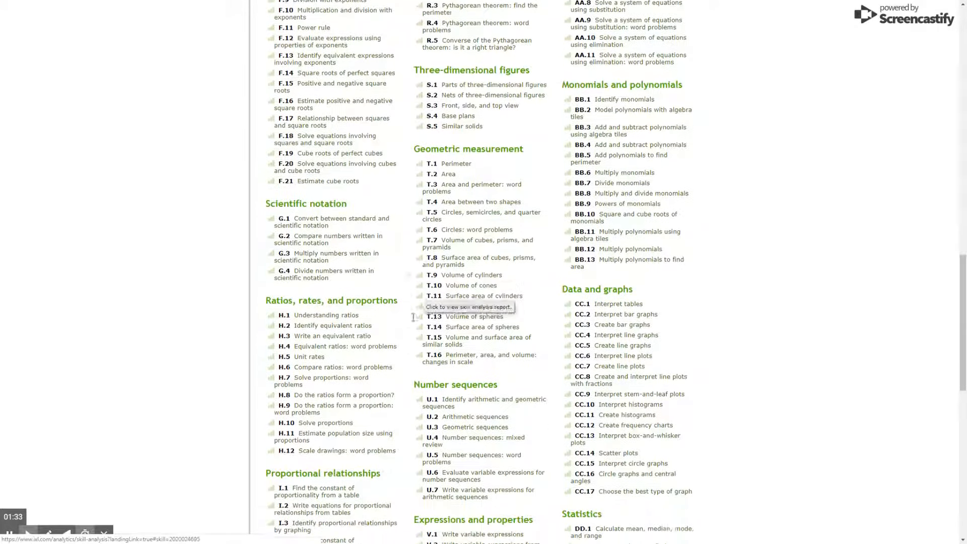
pyautogui.scroll(3)
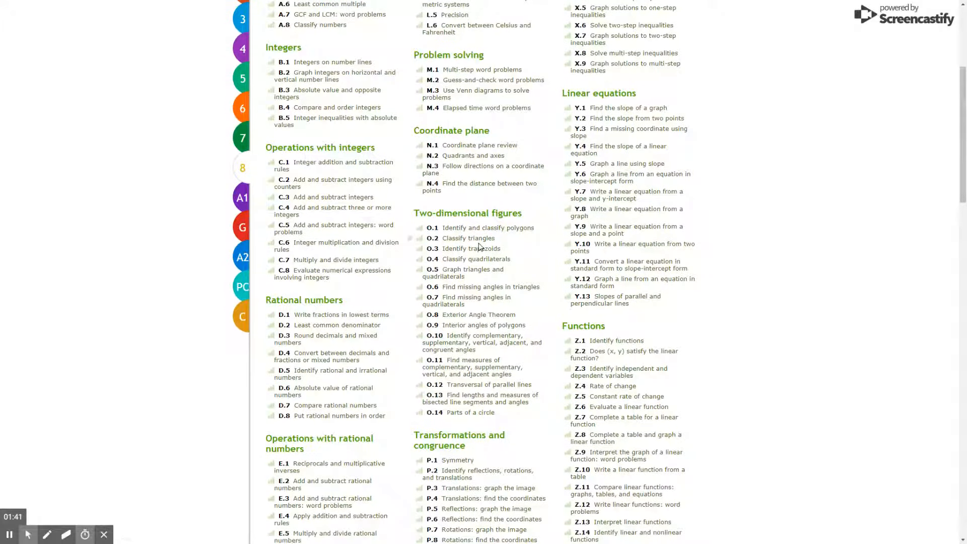
# Step: Start the O.2 Classify triangles practice skill
pyautogui.click(468, 238)
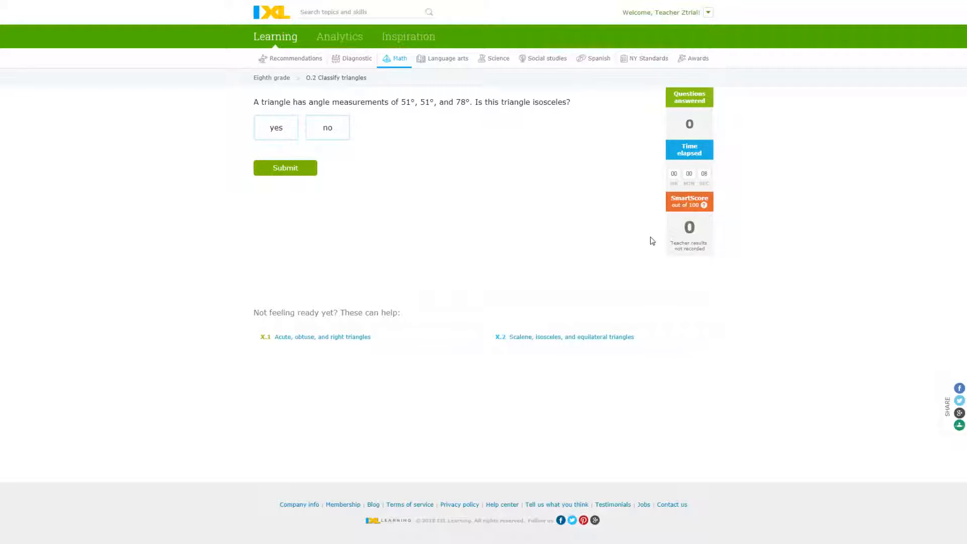
pyautogui.moveTo(655, 196)
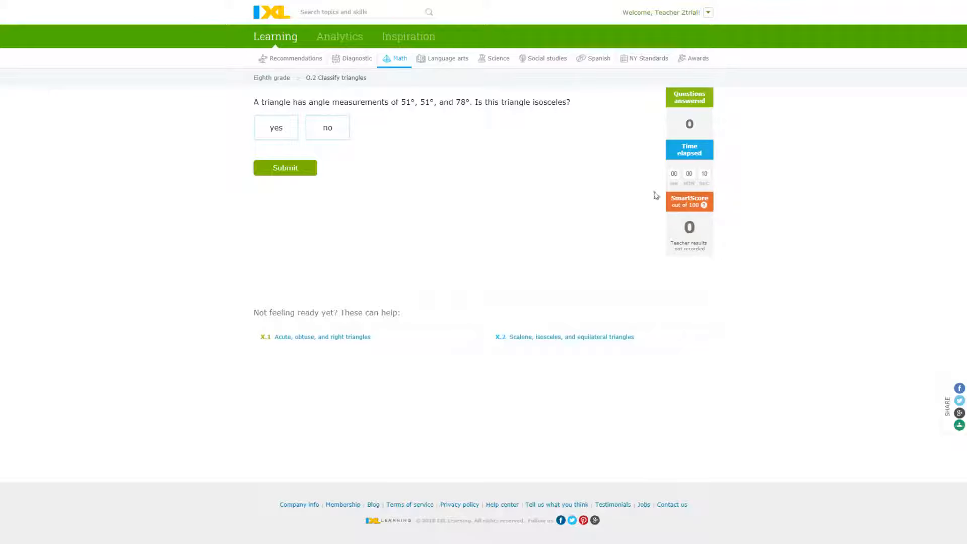
pyautogui.moveTo(451, 67)
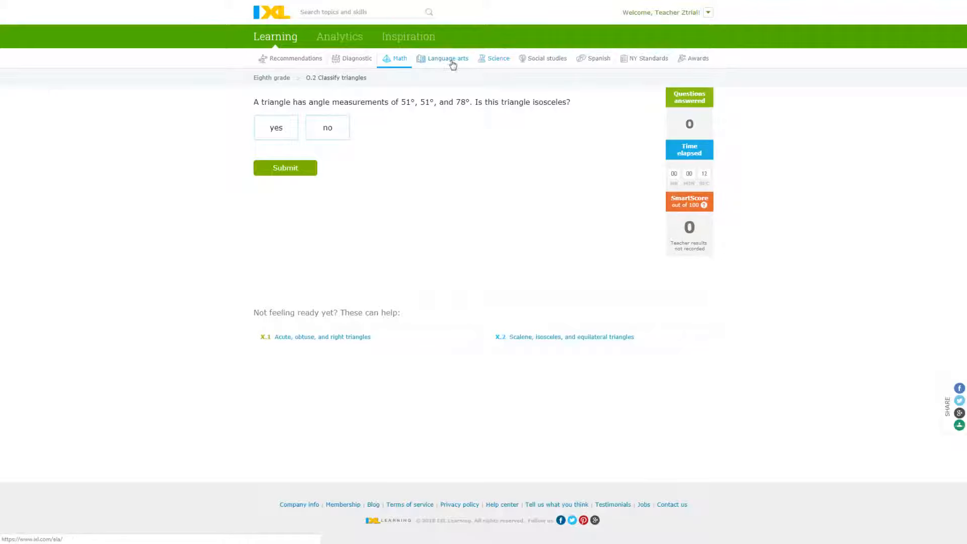
# Step: Browse the Language arts section down to the eighth grade skill list with reading and writing categories
pyautogui.click(449, 58)
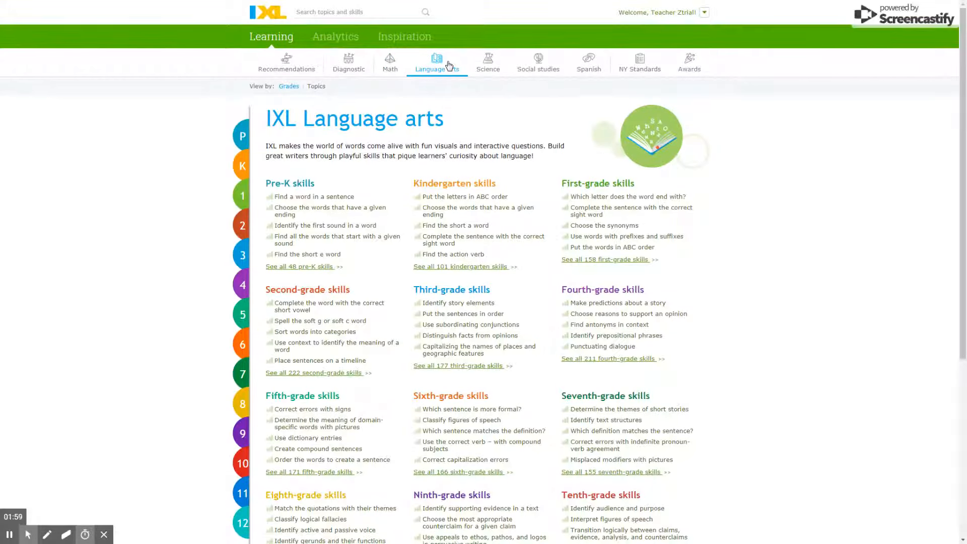
pyautogui.scroll(-3)
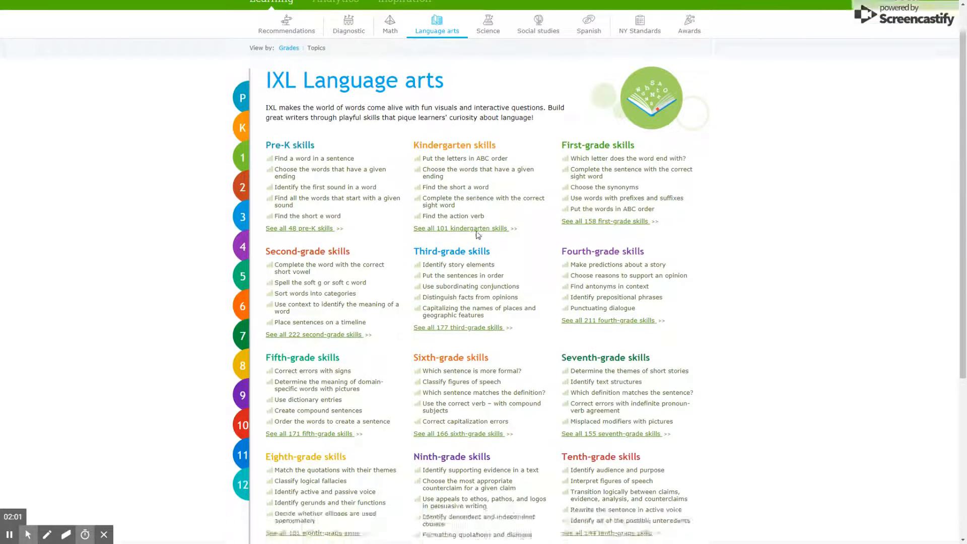
pyautogui.scroll(-3)
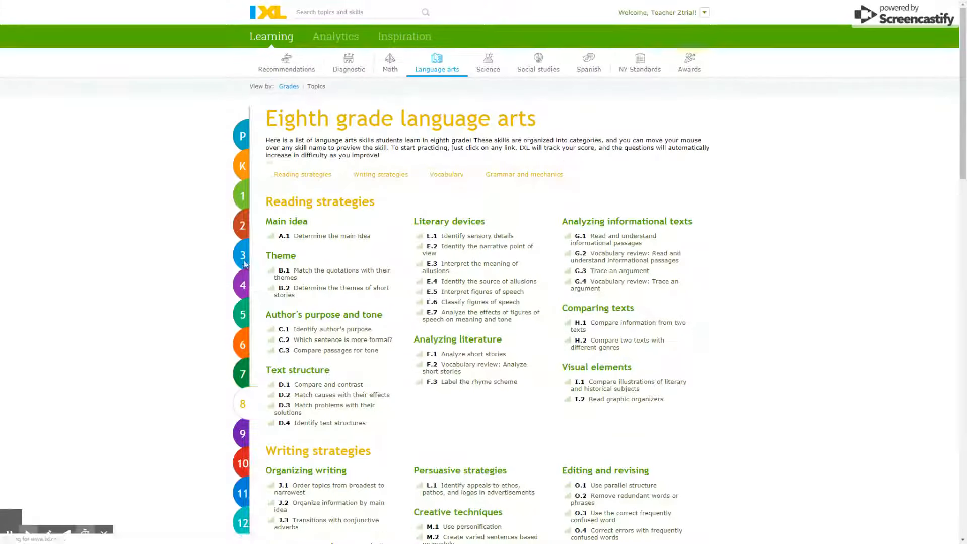
pyautogui.scroll(-3)
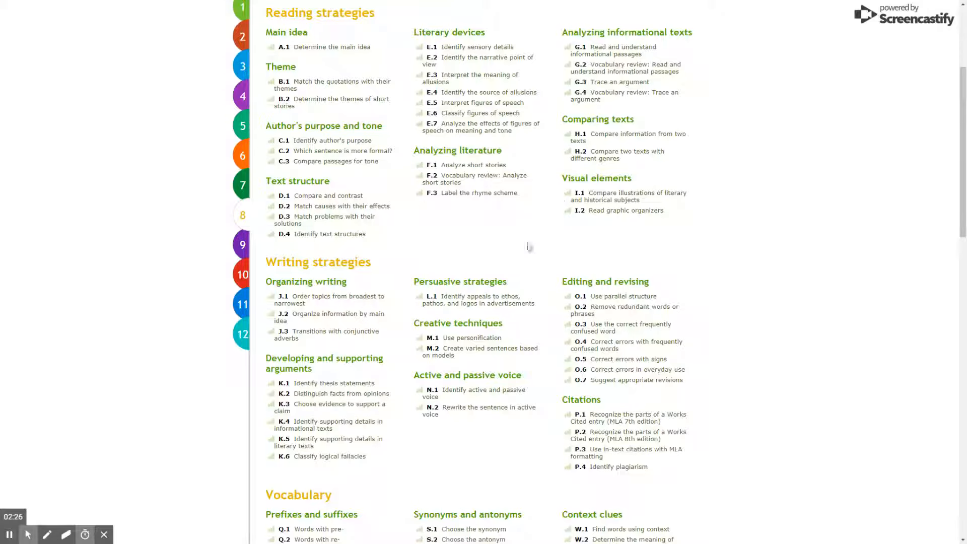
pyautogui.moveTo(557, 310)
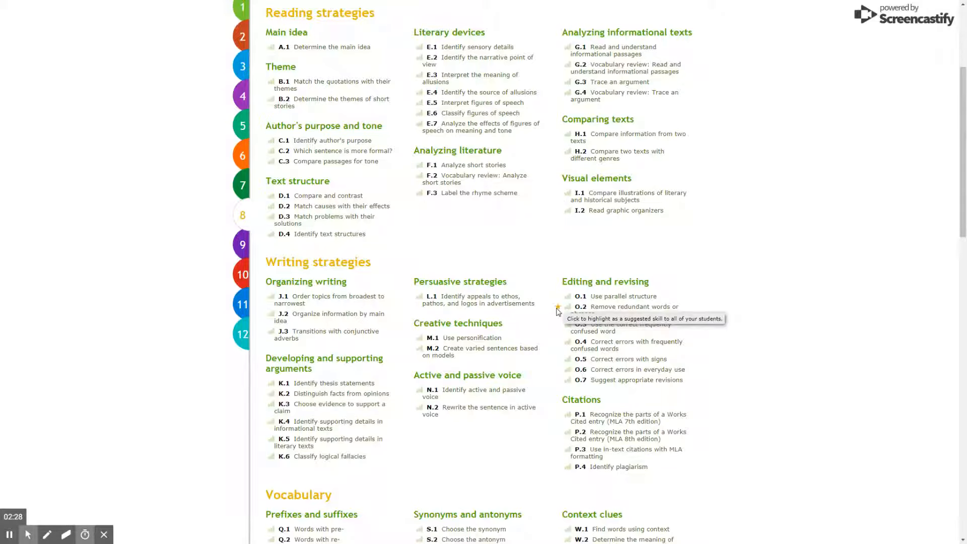
pyautogui.click(558, 306)
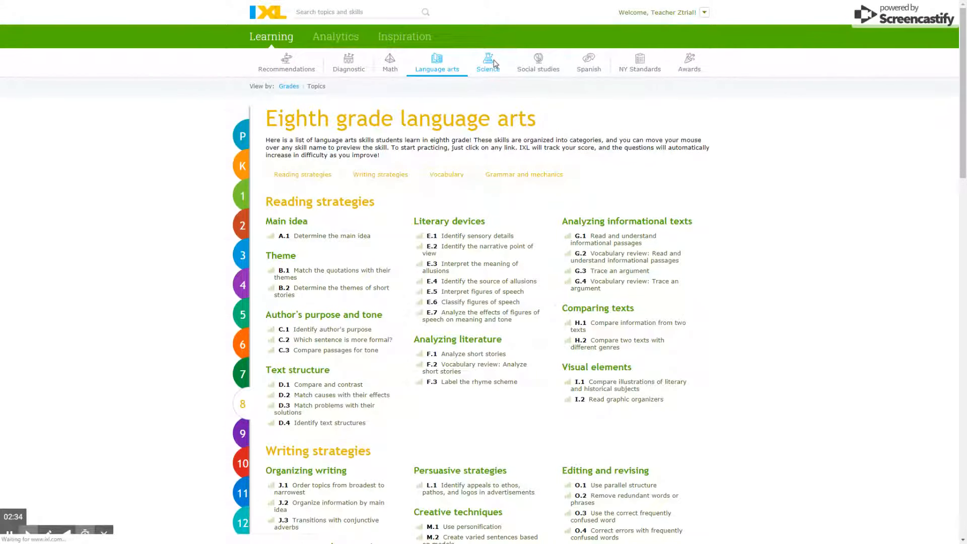
# Step: Visit the Science, Social studies, Spanish and New York standards pages in turn
pyautogui.click(488, 60)
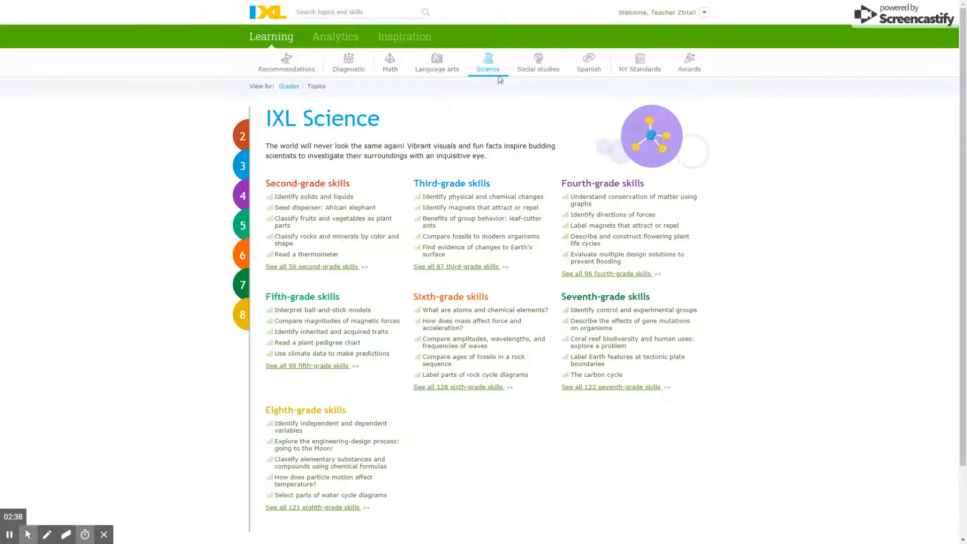
pyautogui.click(538, 59)
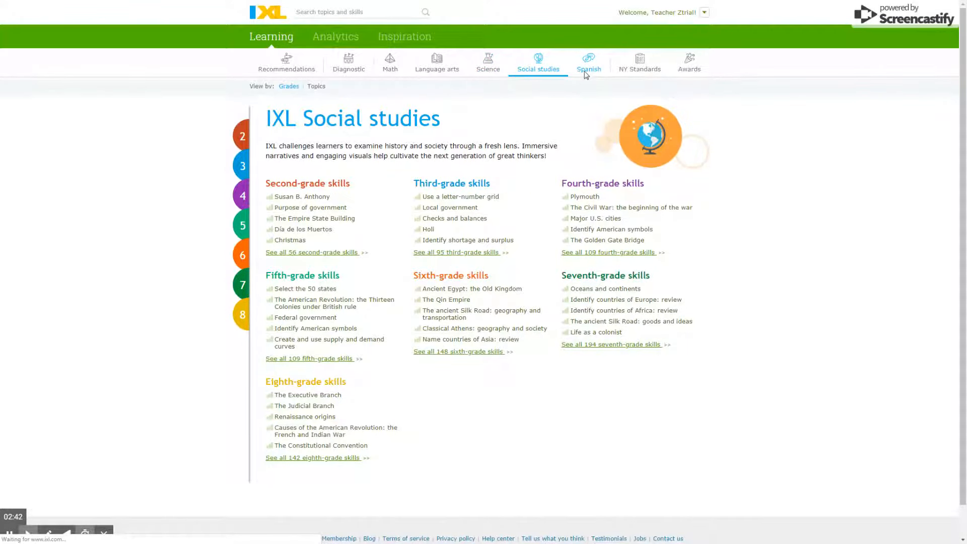
pyautogui.click(588, 59)
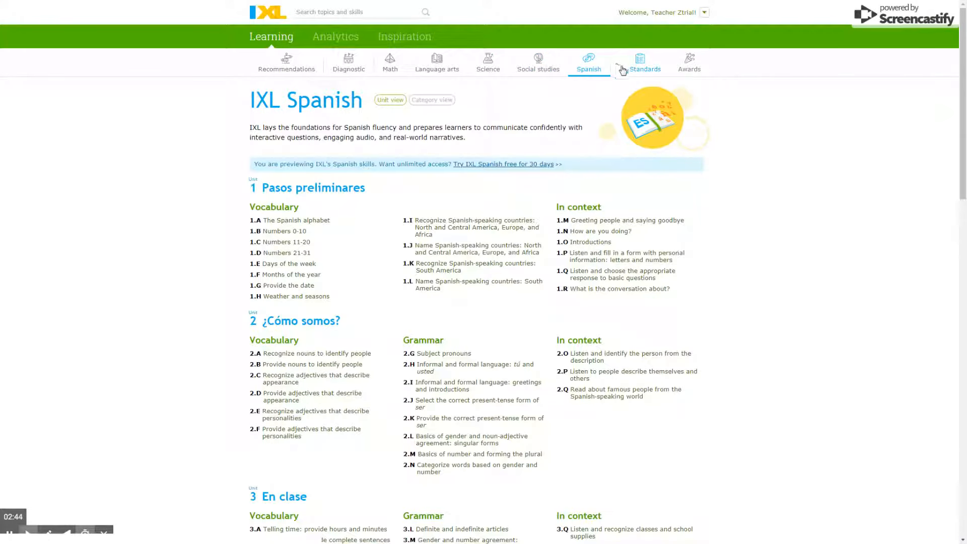
pyautogui.click(640, 60)
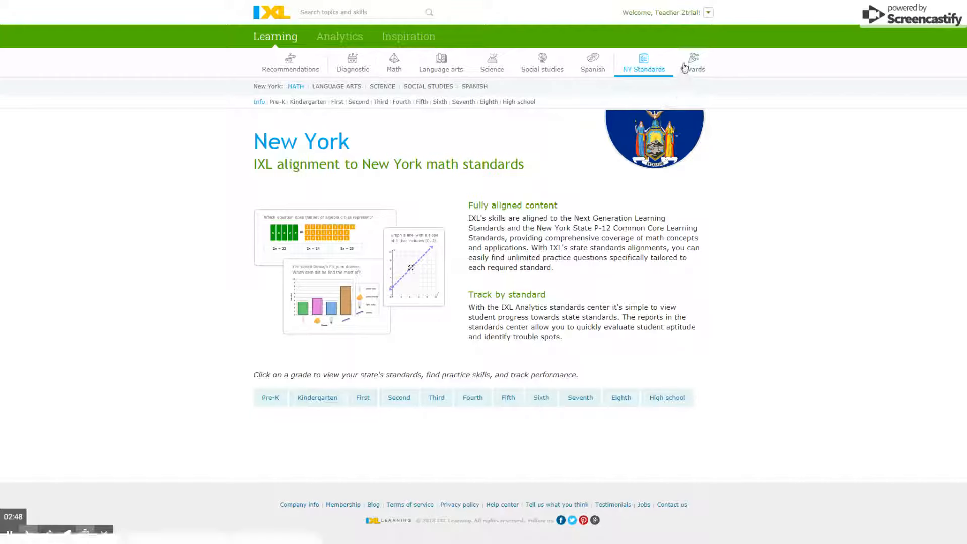
# Step: Go to the Awards section's Certificates center
pyautogui.click(693, 61)
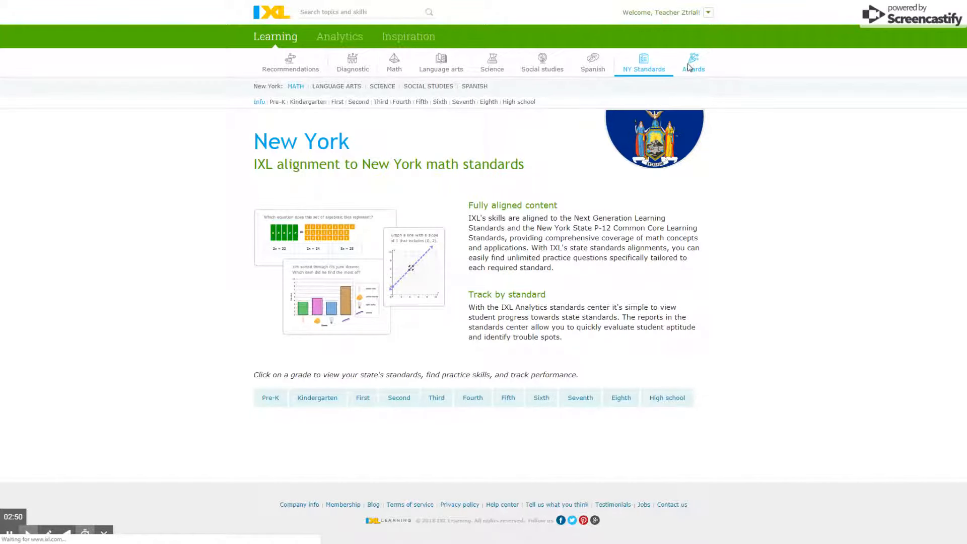
pyautogui.click(693, 60)
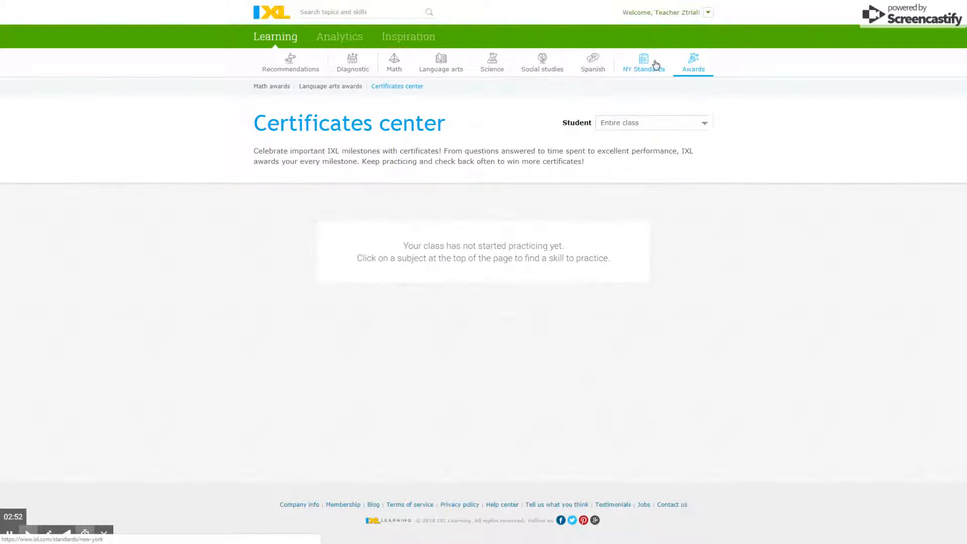